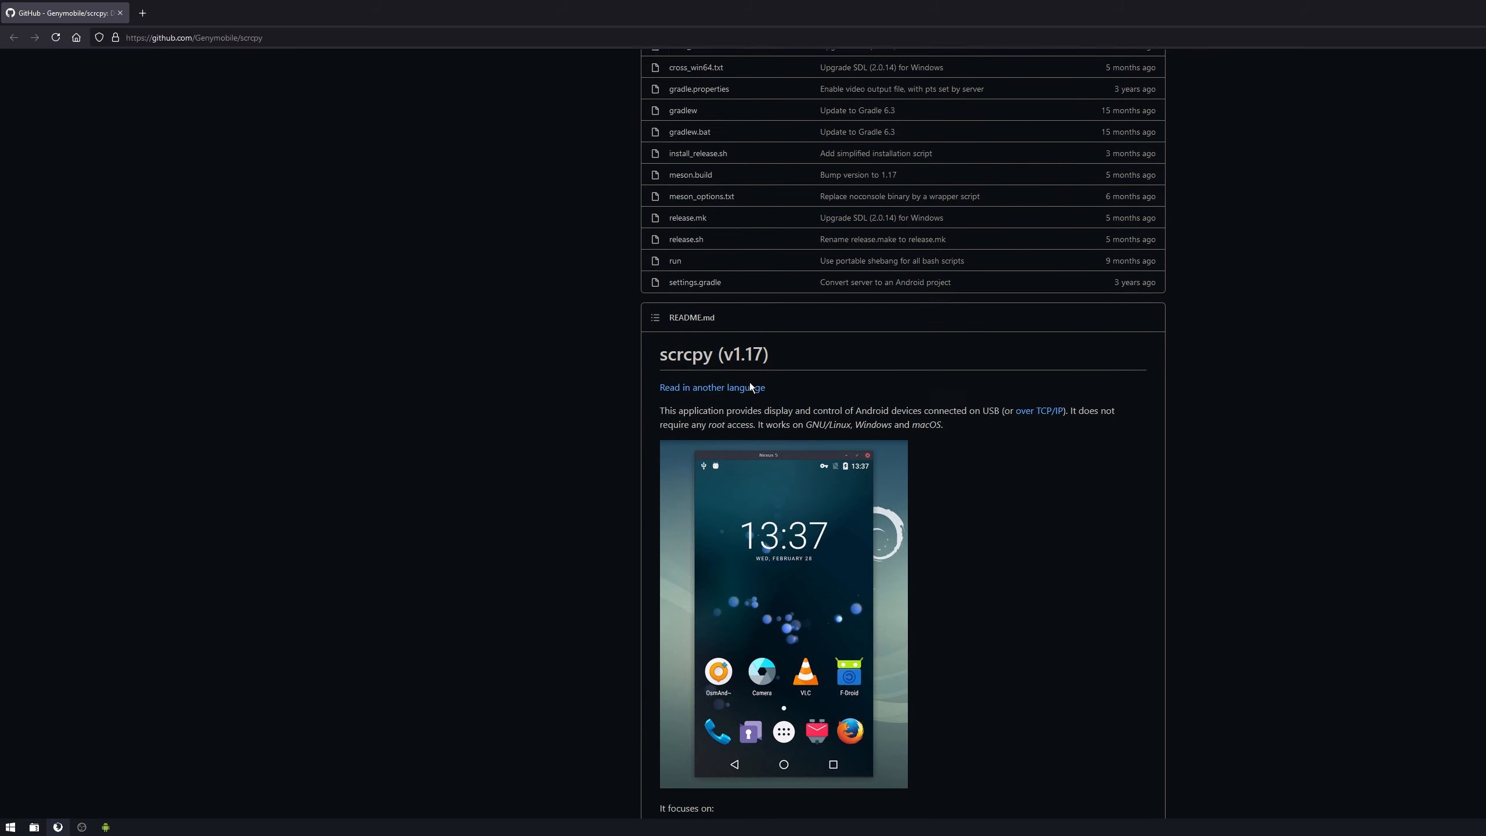
# Scroll the scrcpy README down to the Windows section under Get the app
pyautogui.scroll(-3)
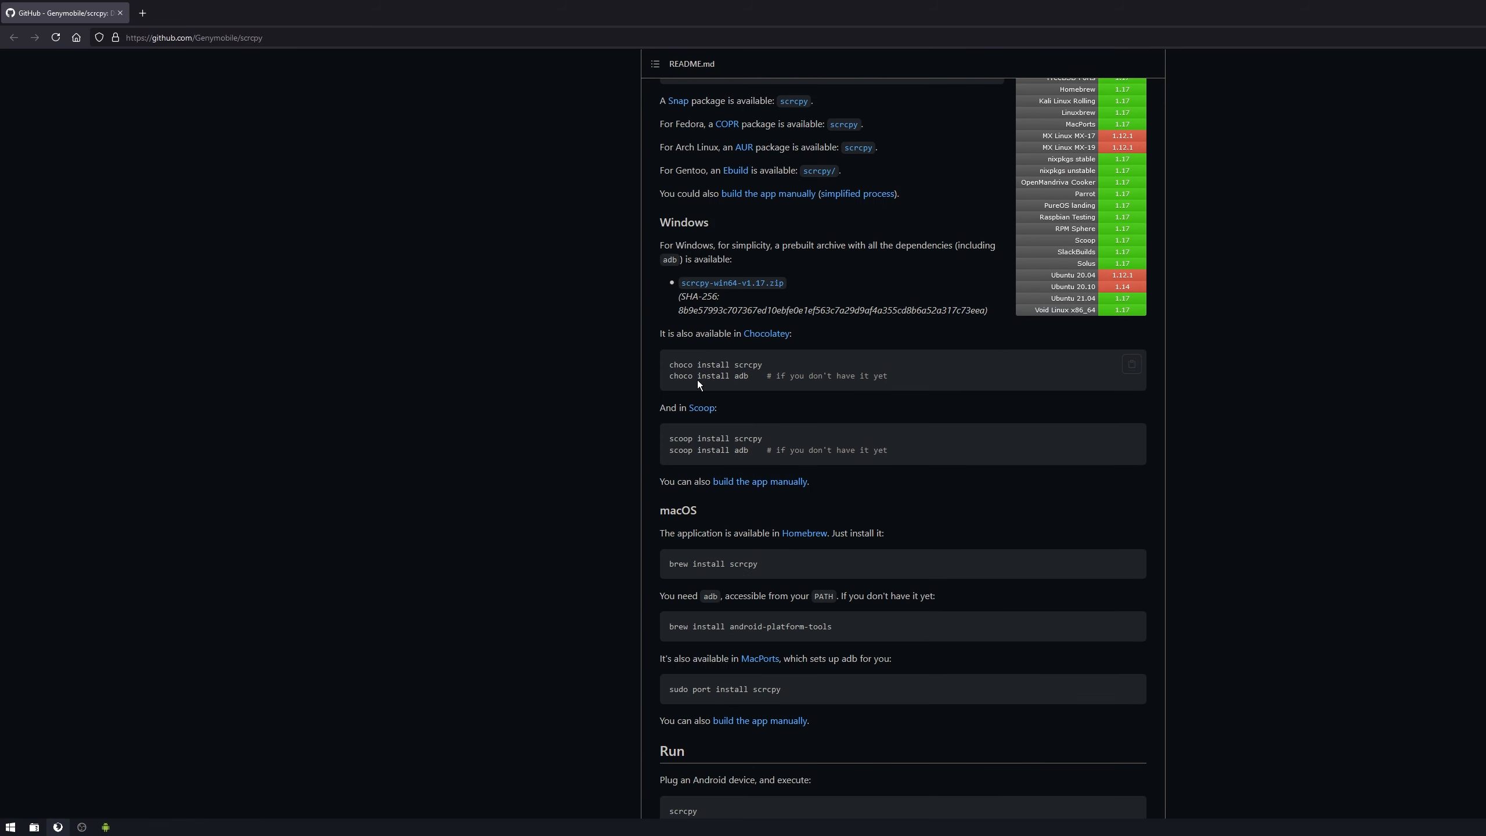
pyautogui.scroll(-3)
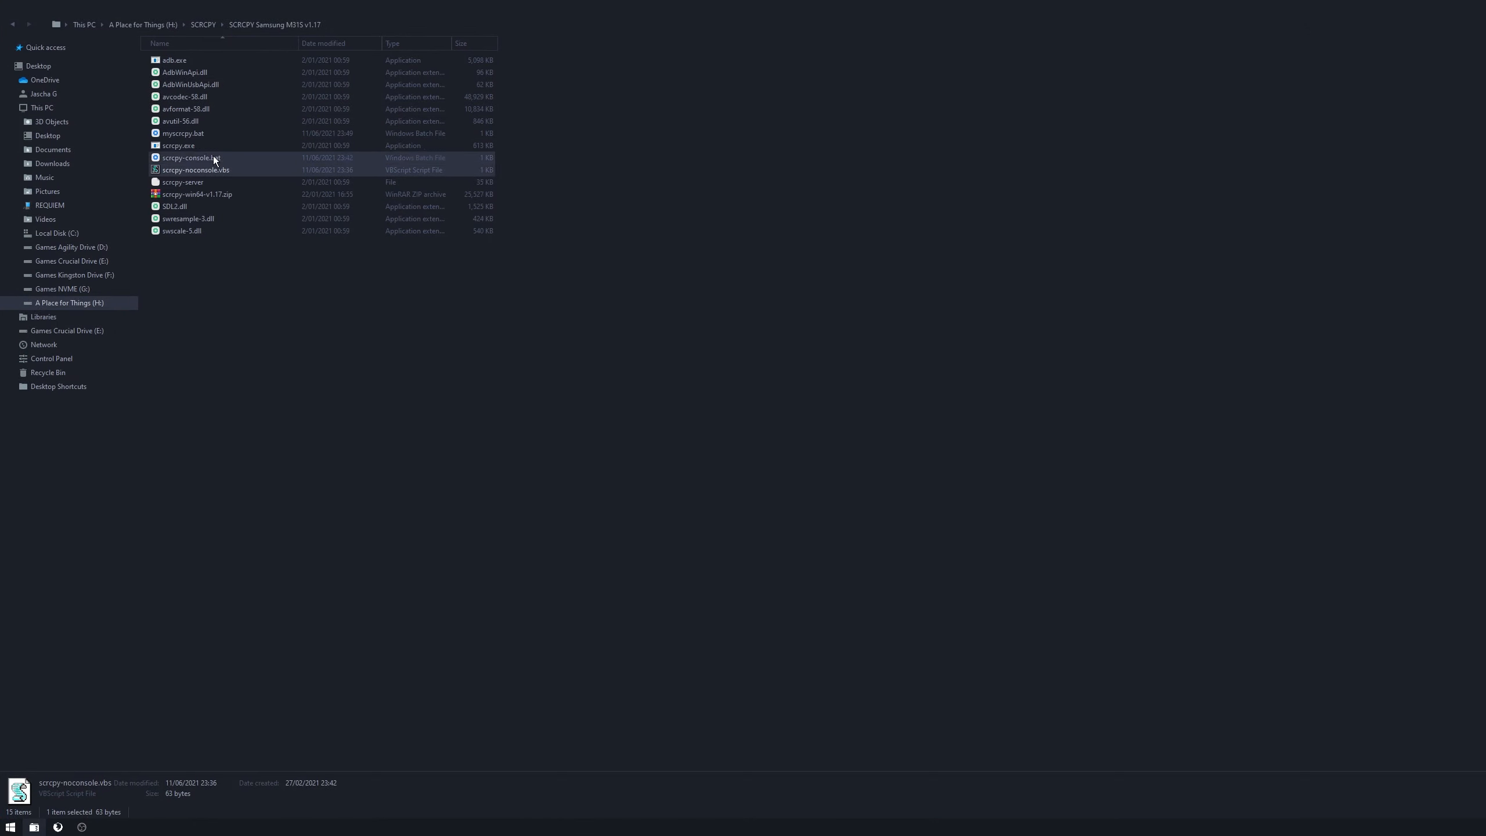
# Launch scrcpy-console.bat to mirror the phone, then close its console window
pyautogui.doubleClick(189, 158)
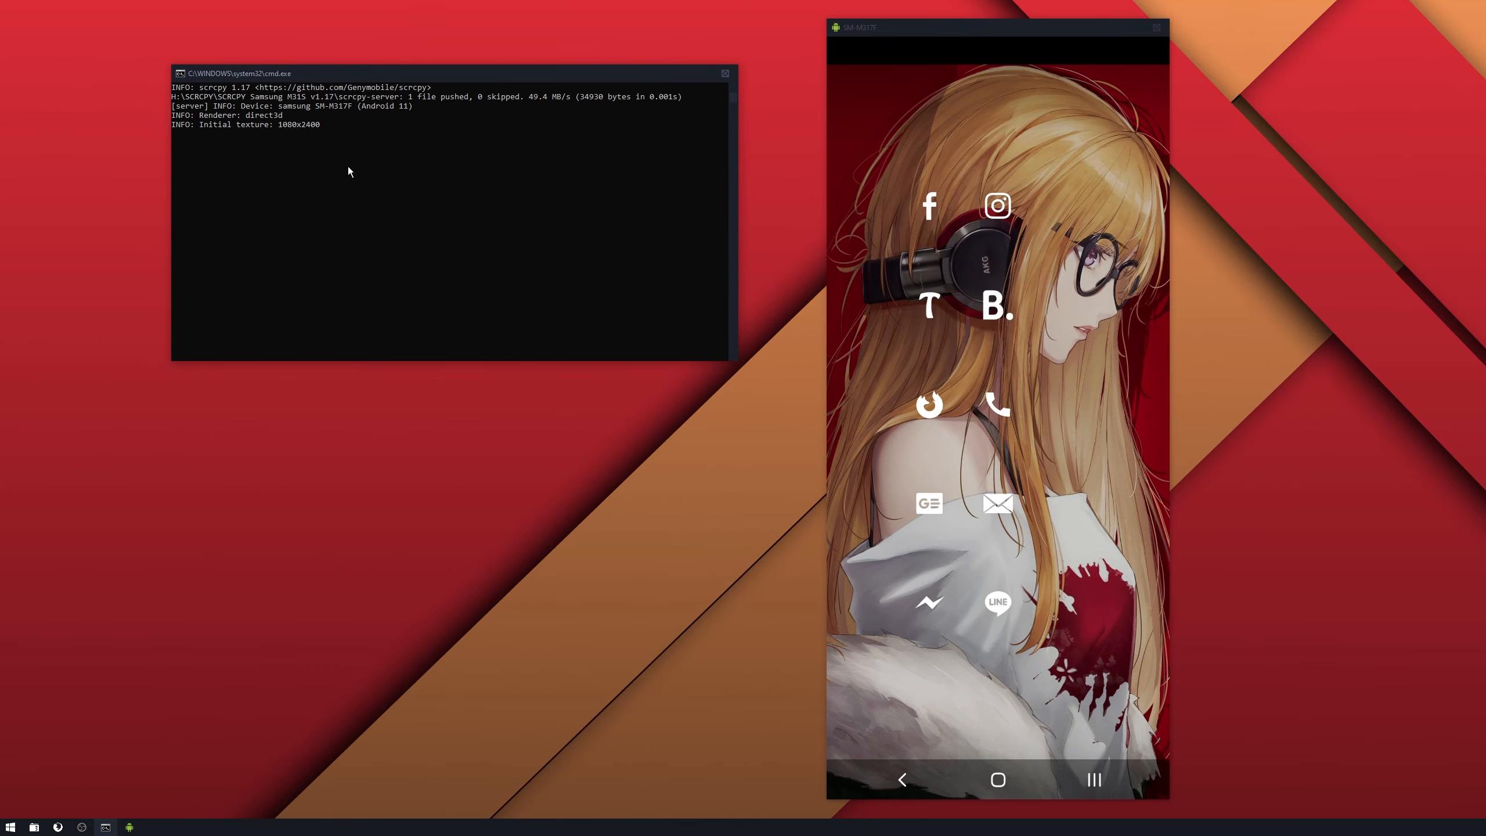
pyautogui.moveTo(360, 196)
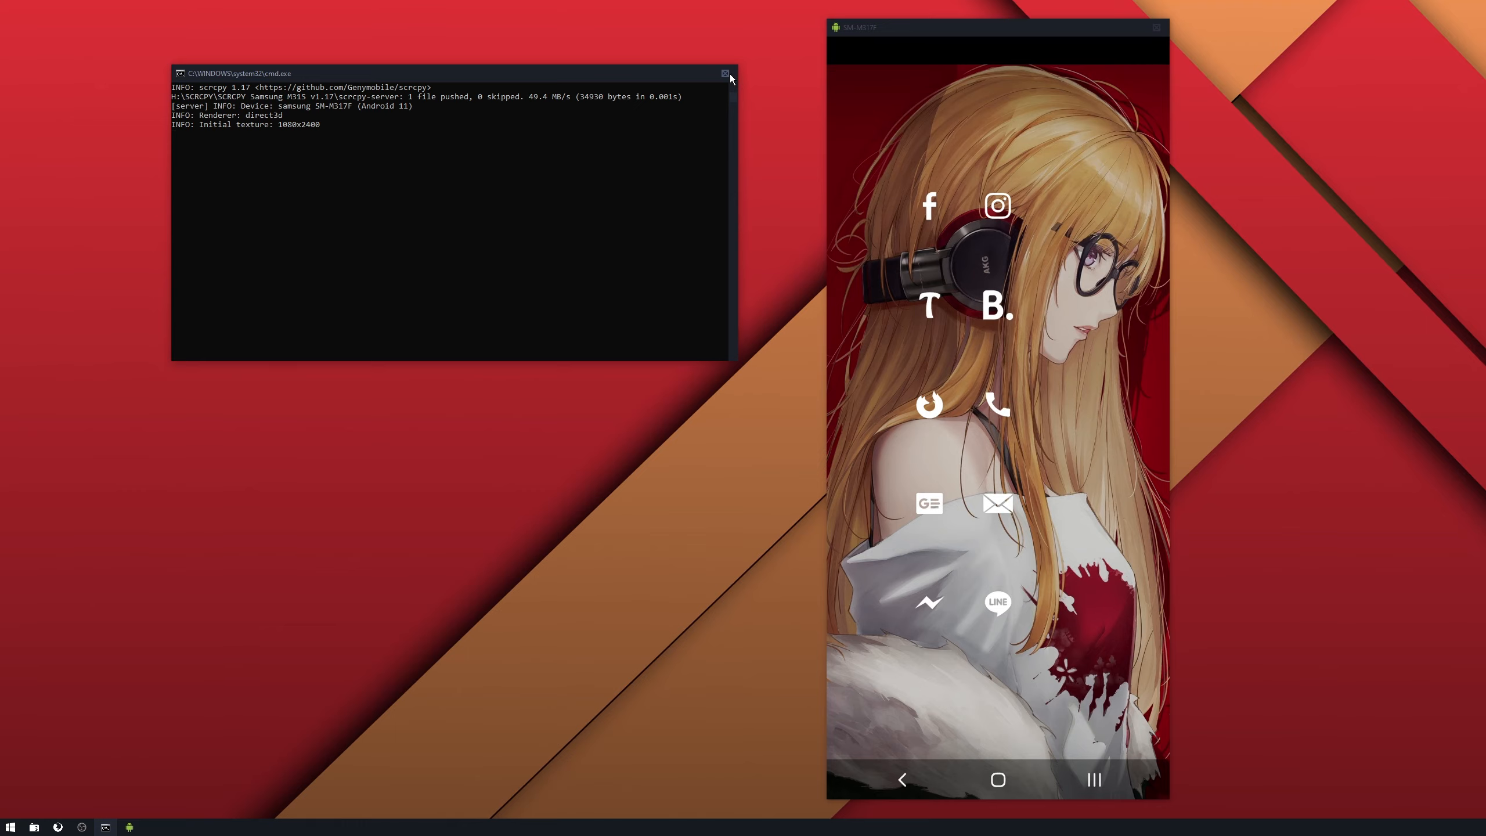
pyautogui.moveTo(724, 74)
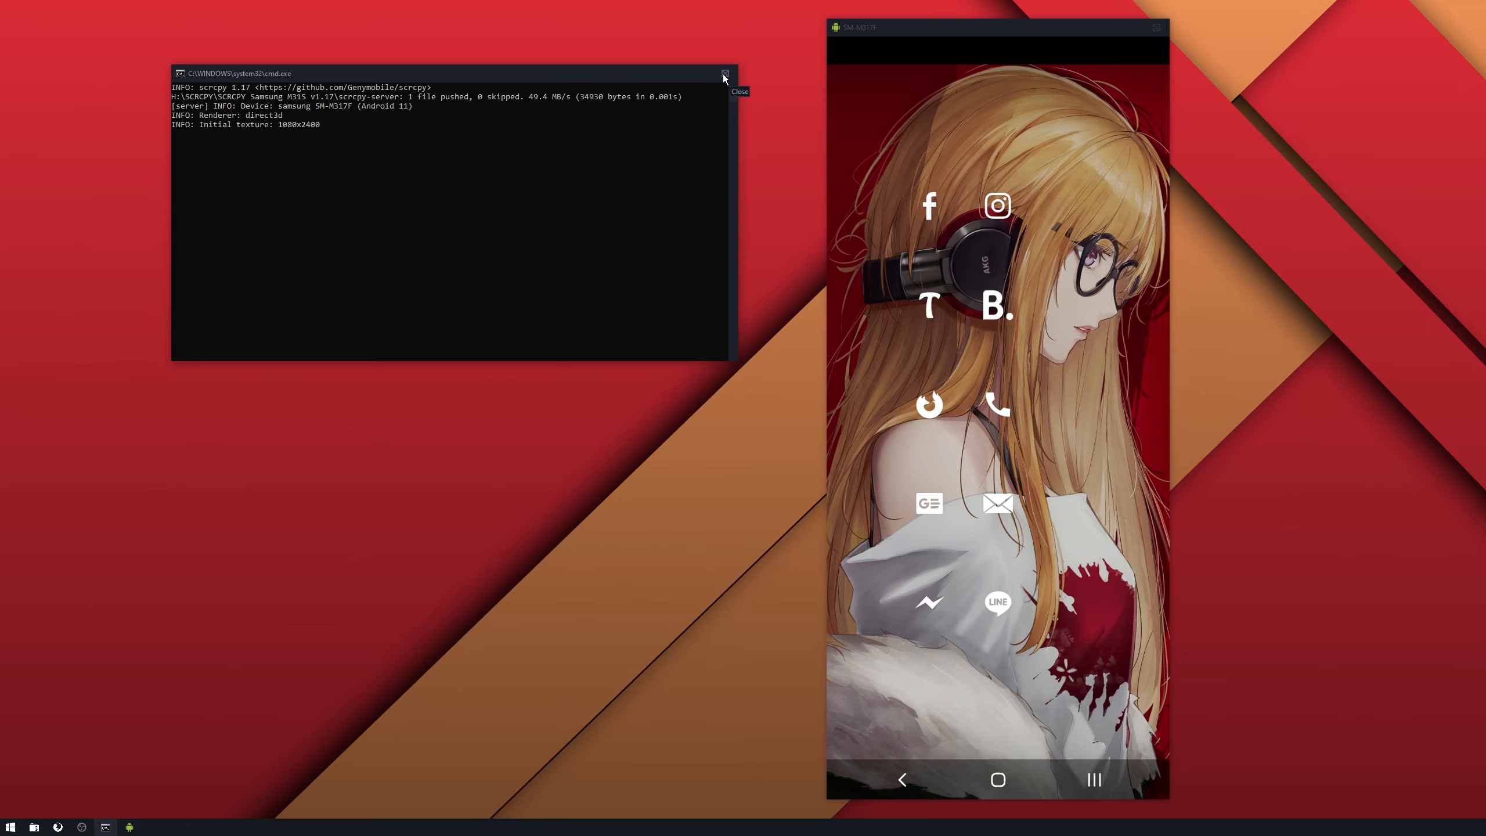
pyautogui.click(724, 74)
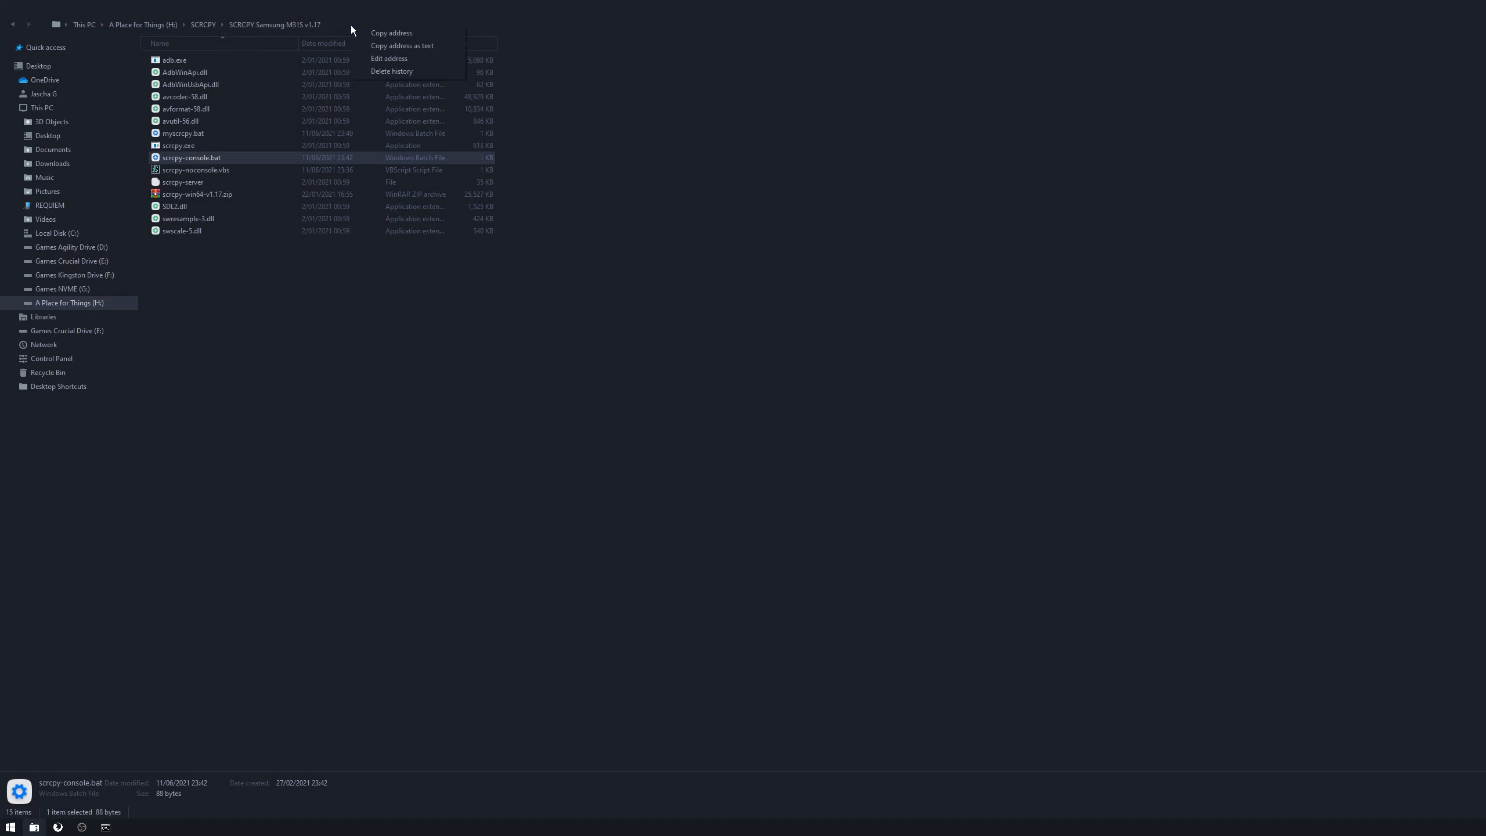
pyautogui.moveTo(408, 34)
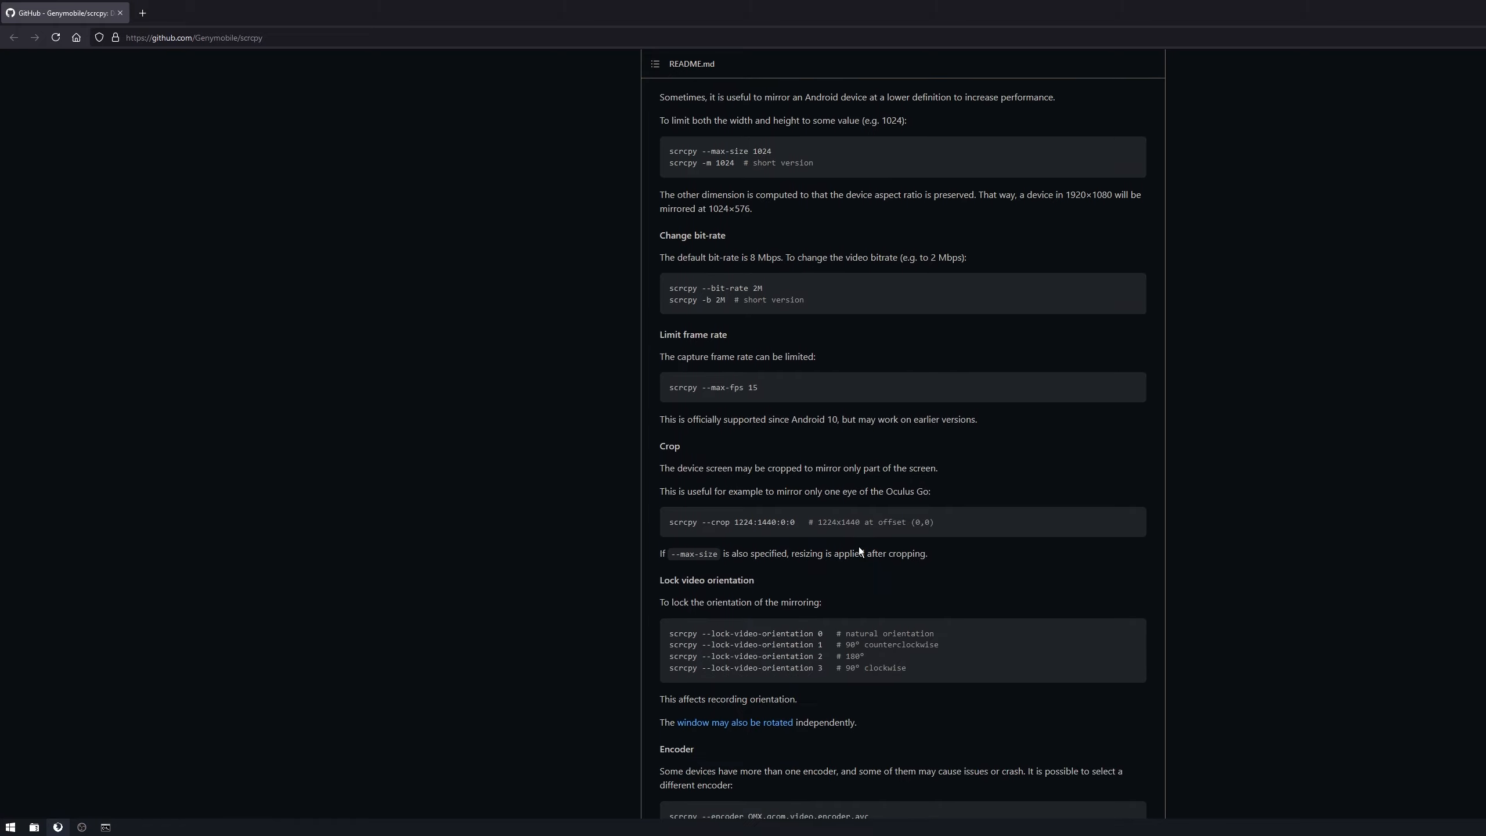
# Scroll the README past Recording and Connection to the Window configuration section
pyautogui.scroll(-3)
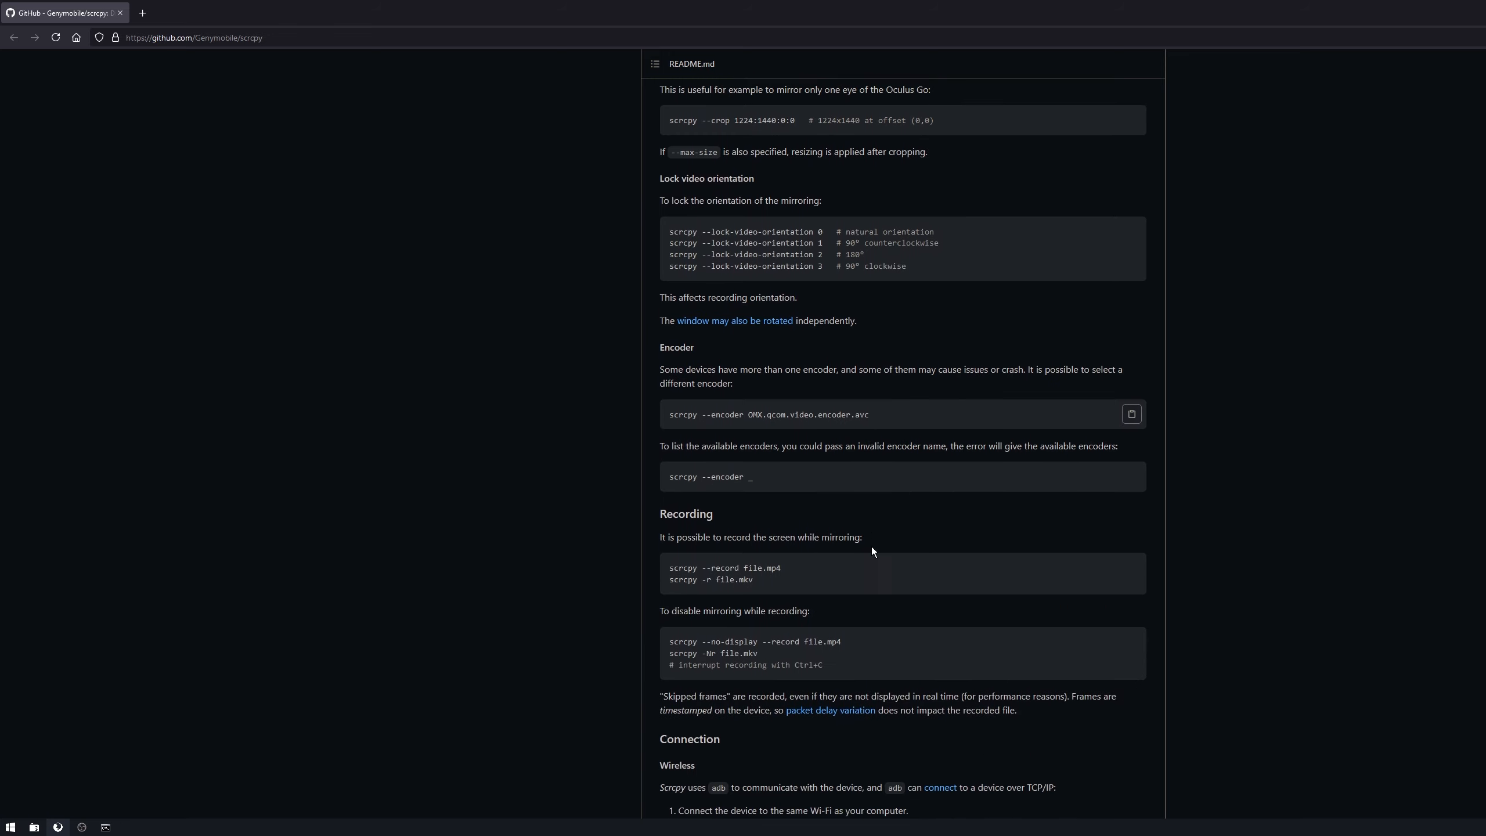
pyautogui.scroll(-3)
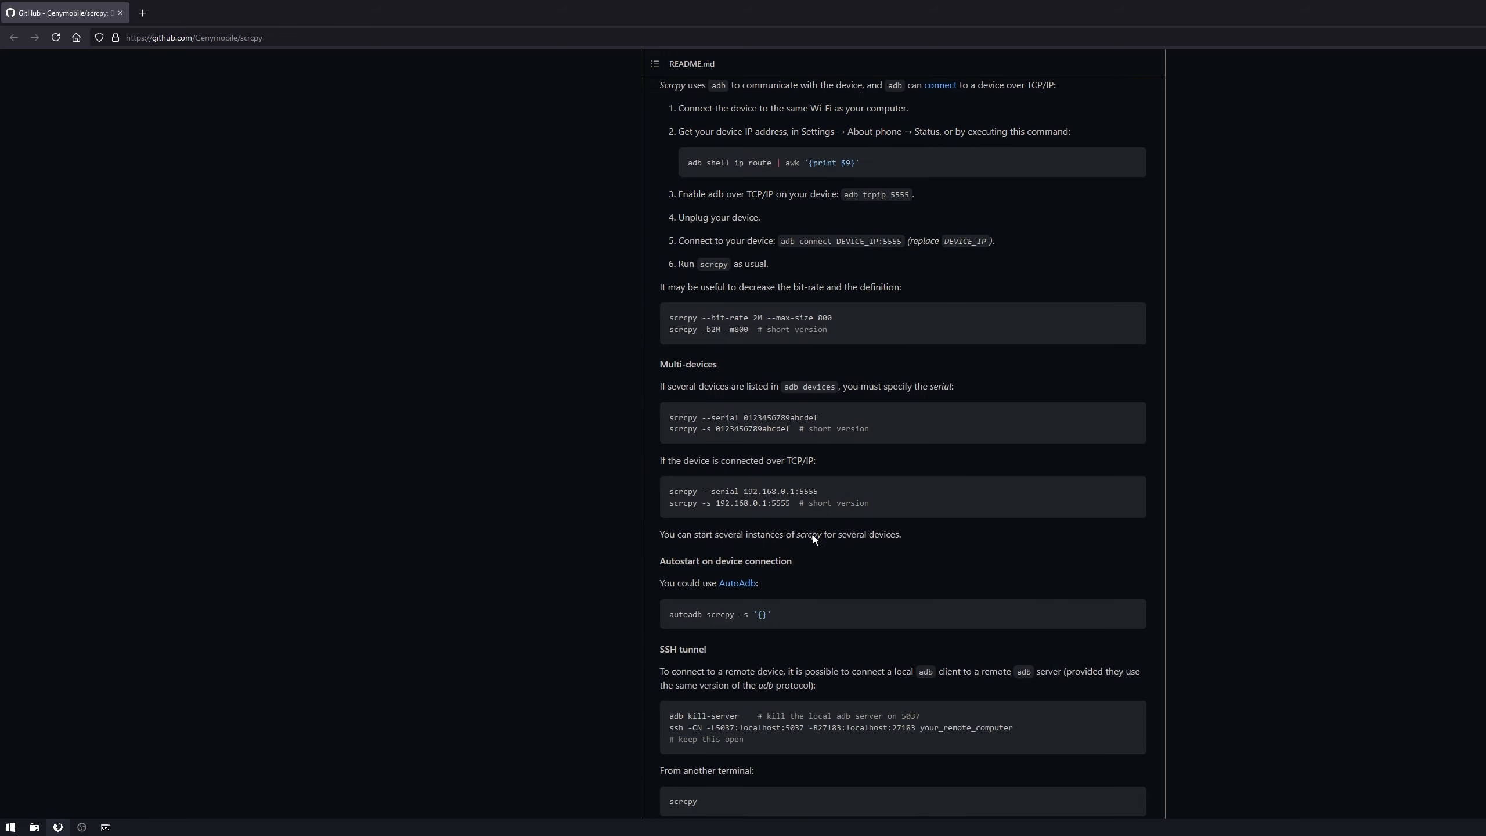
pyautogui.scroll(-3)
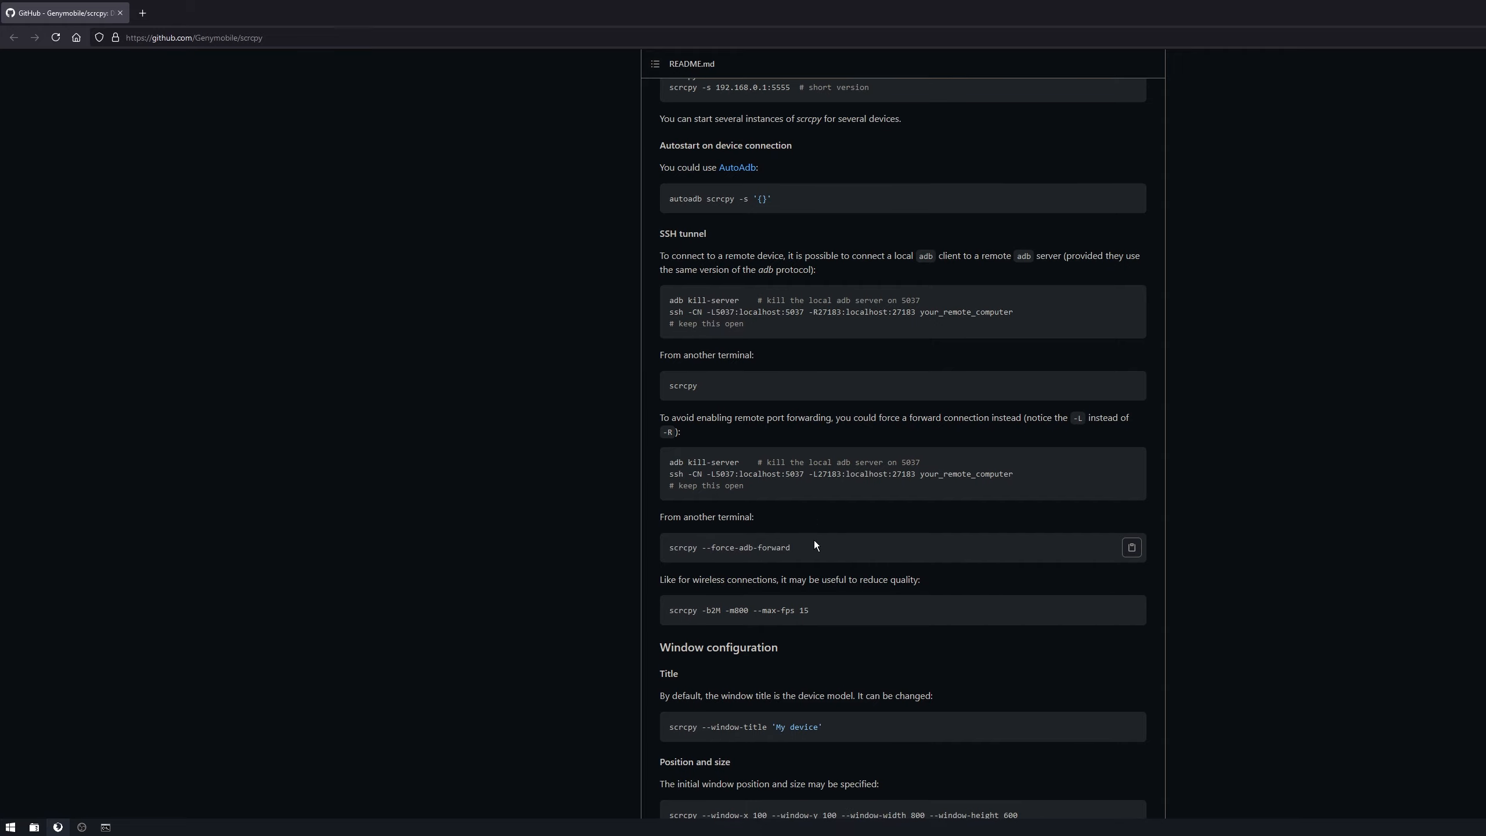
pyautogui.scroll(-3)
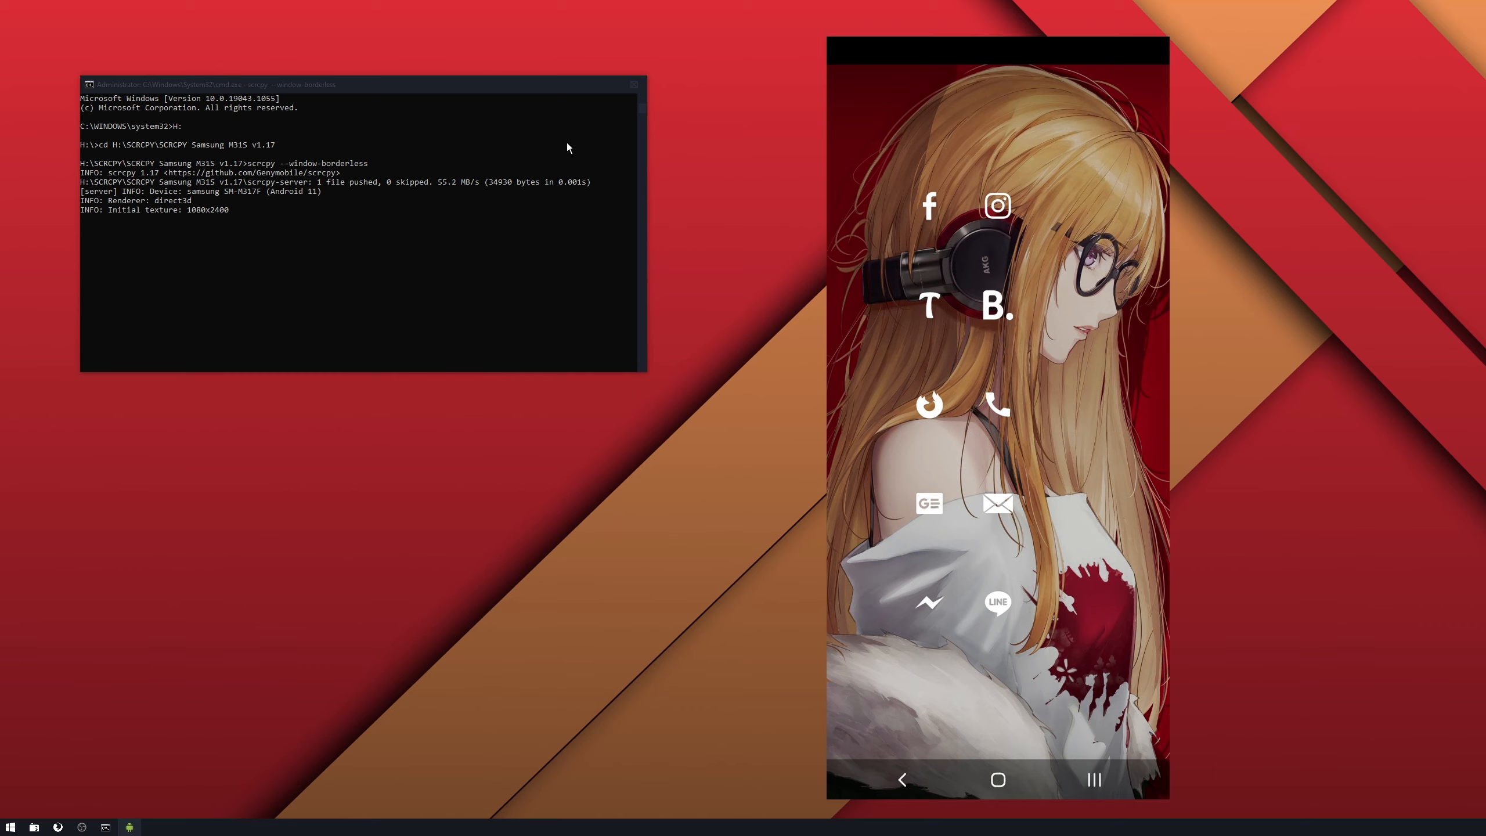
pyautogui.moveTo(1144, 18)
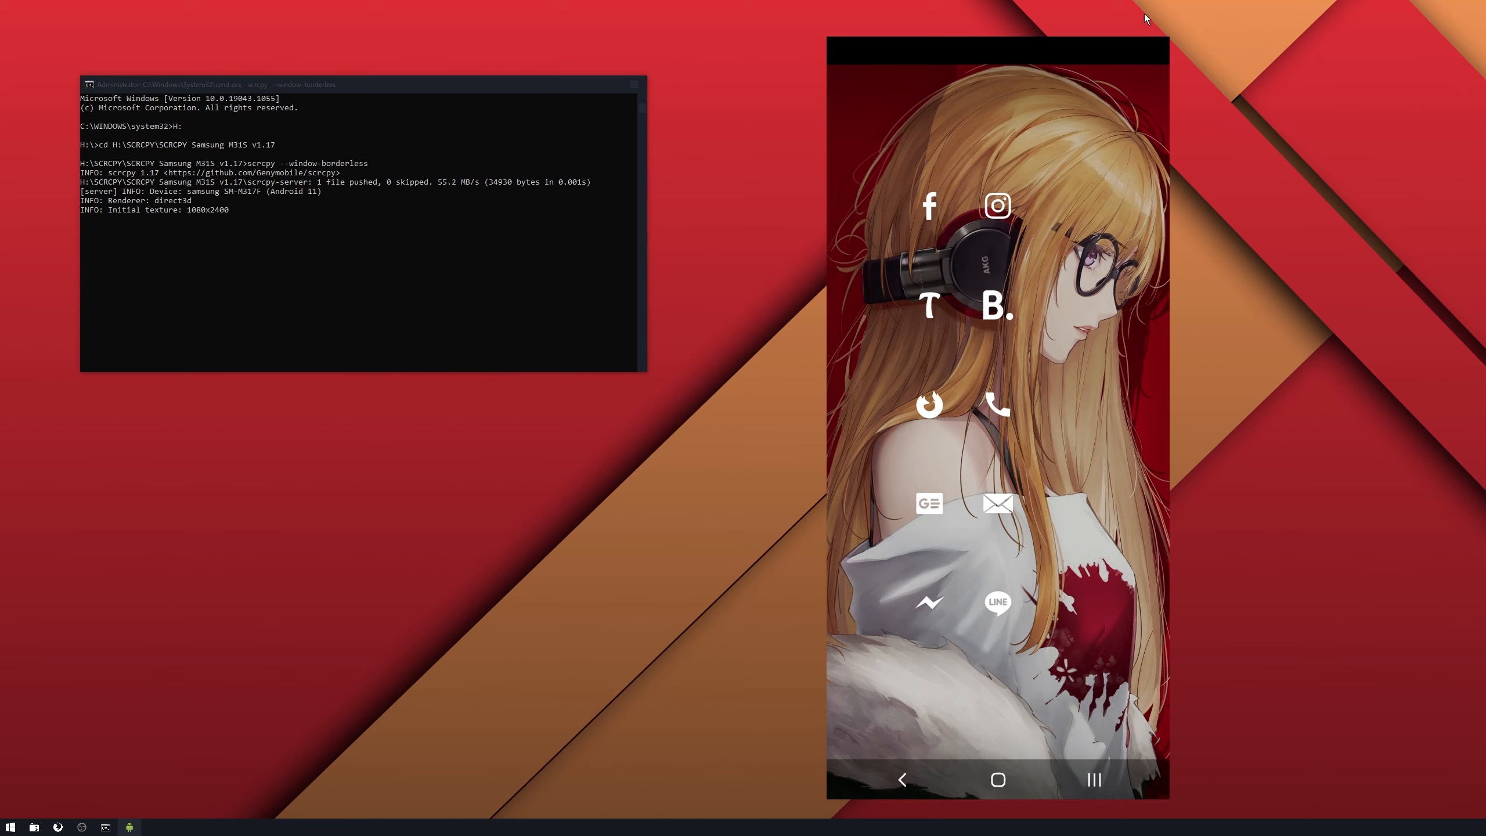
pyautogui.moveTo(317, 449)
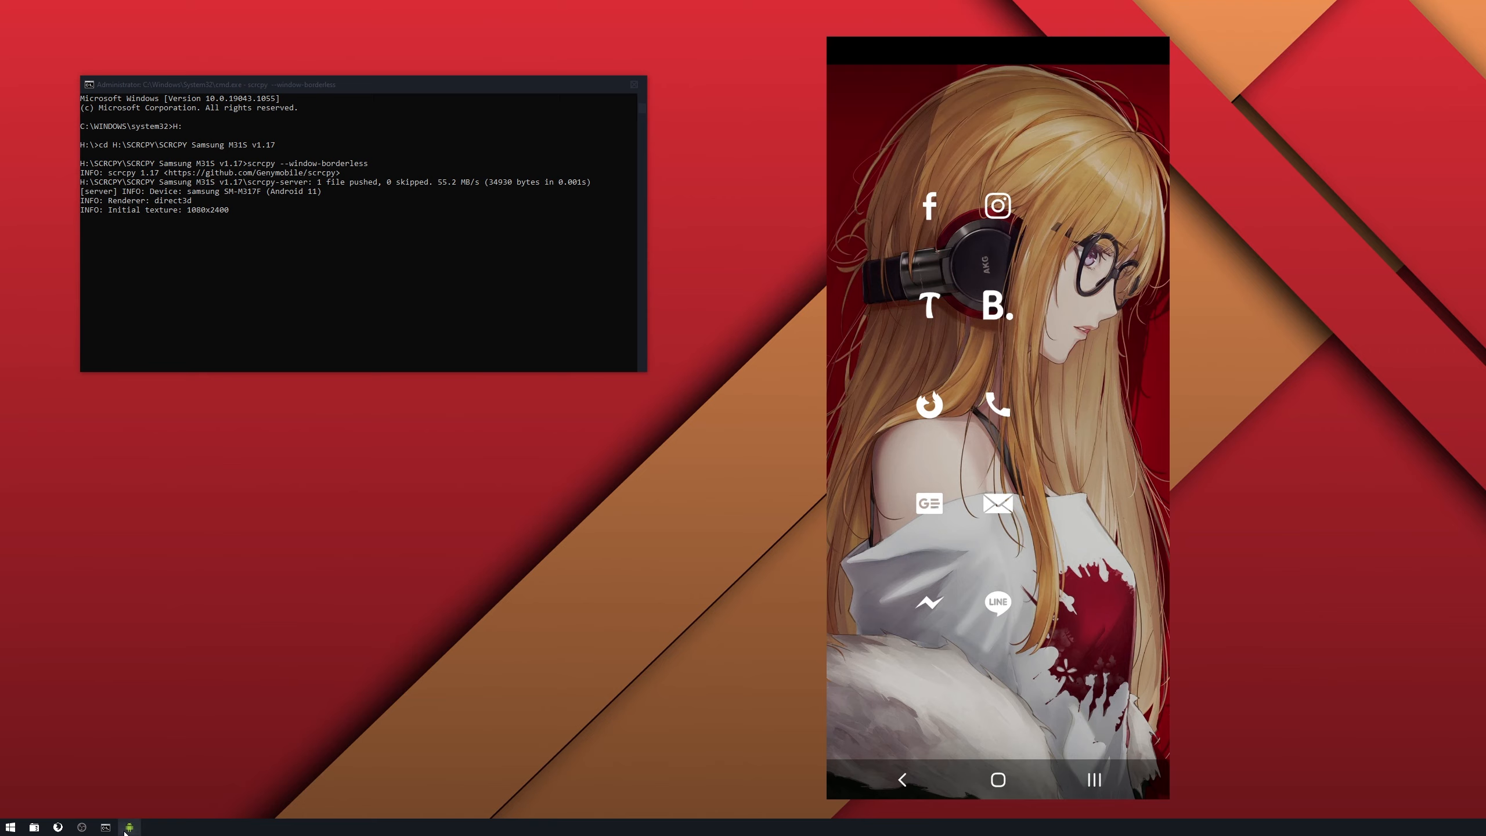
pyautogui.moveTo(543, 371)
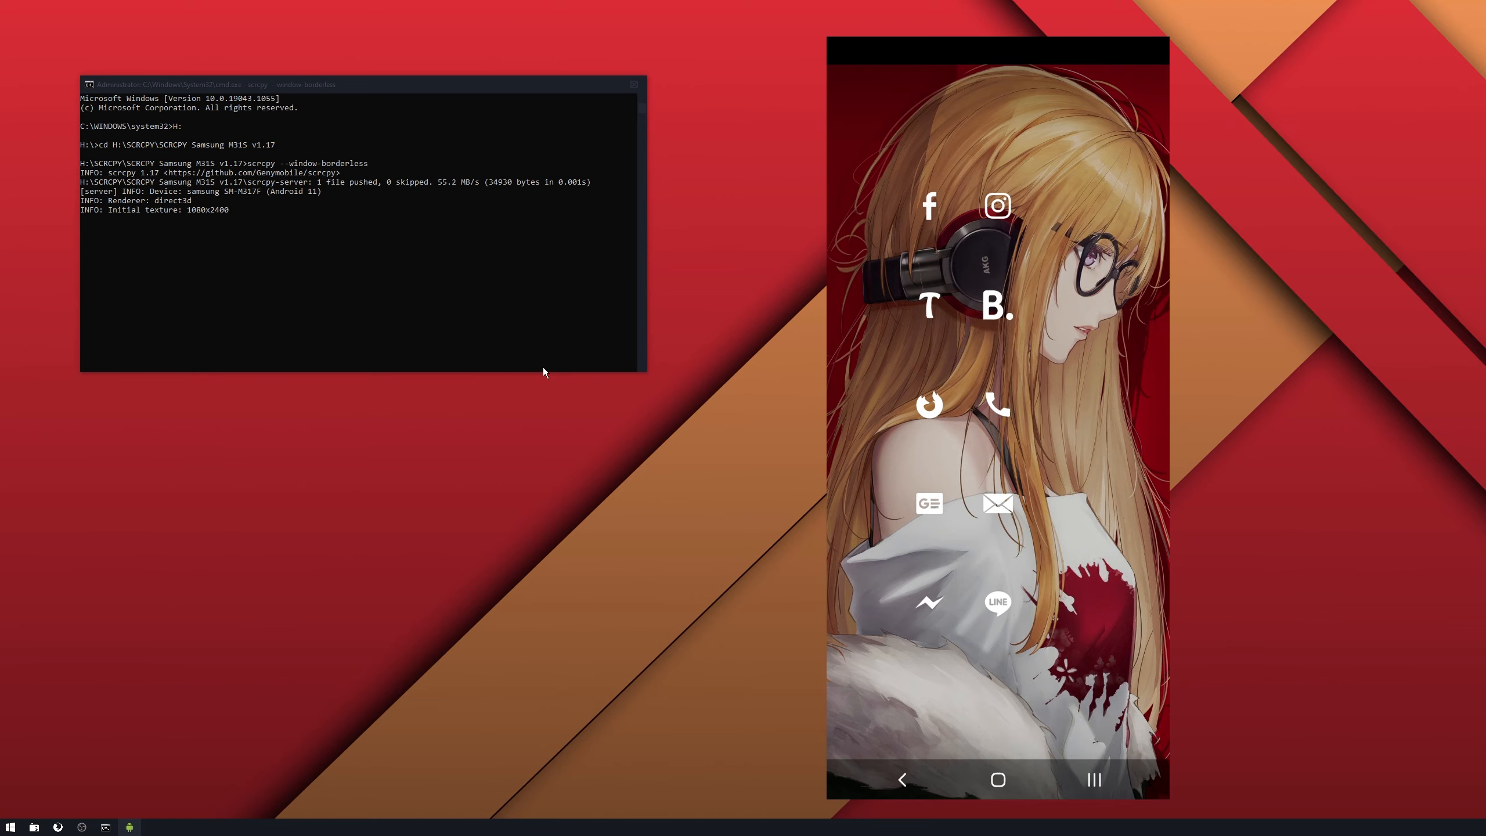
pyautogui.moveTo(510, 292)
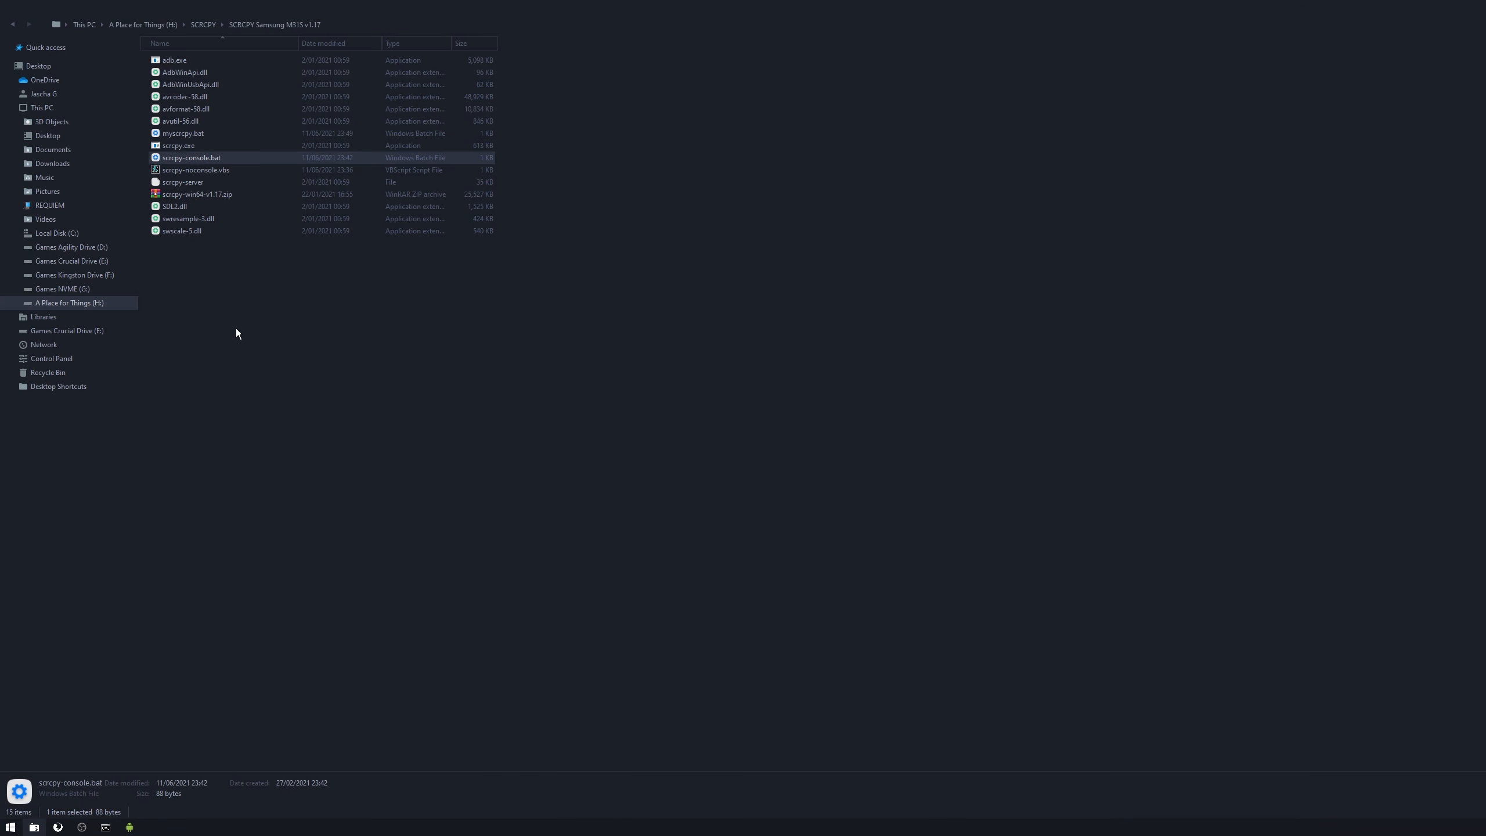
pyautogui.moveTo(177, 145)
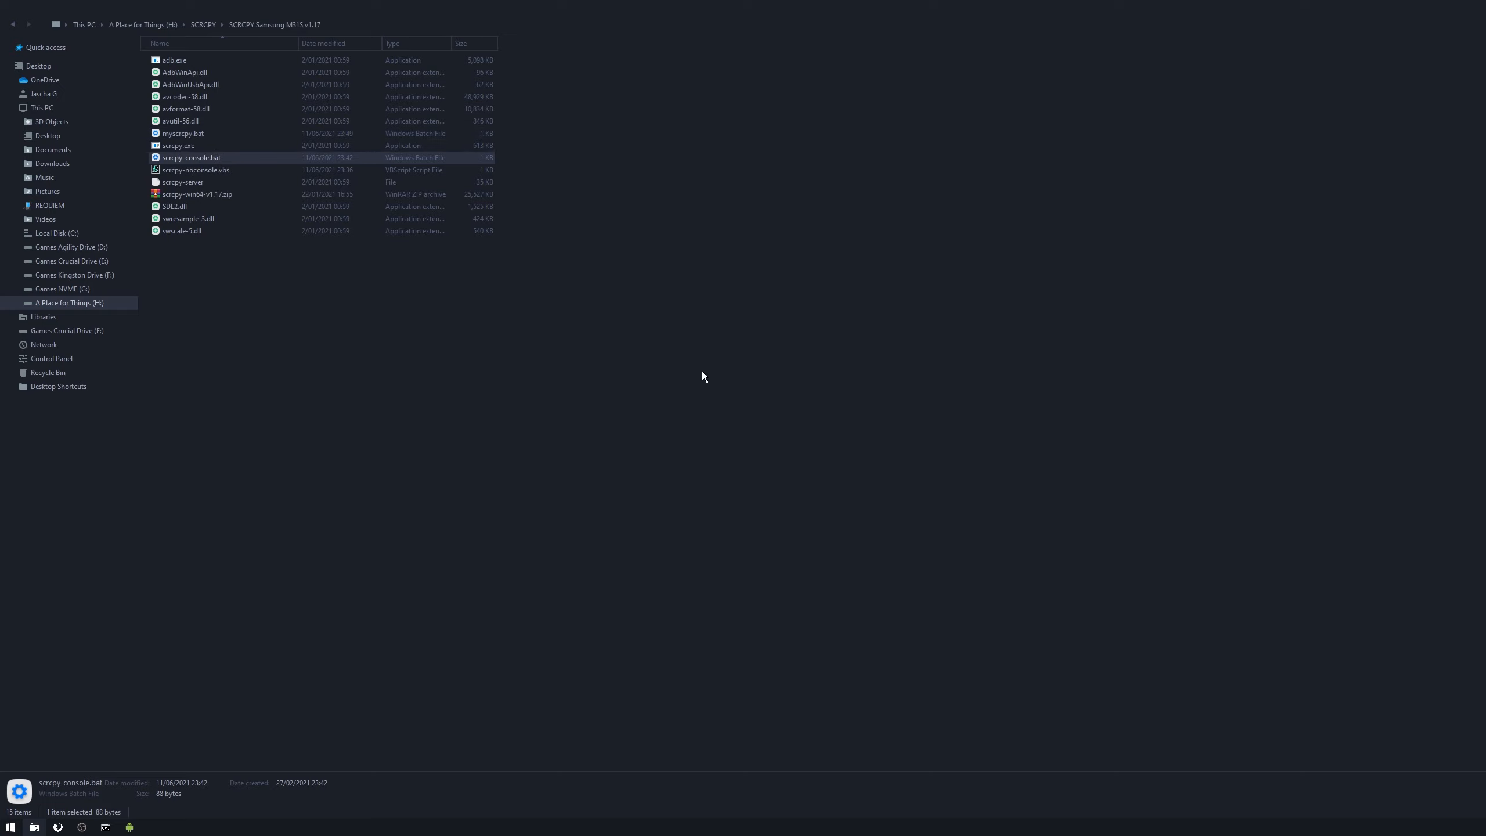
pyautogui.moveTo(709, 377)
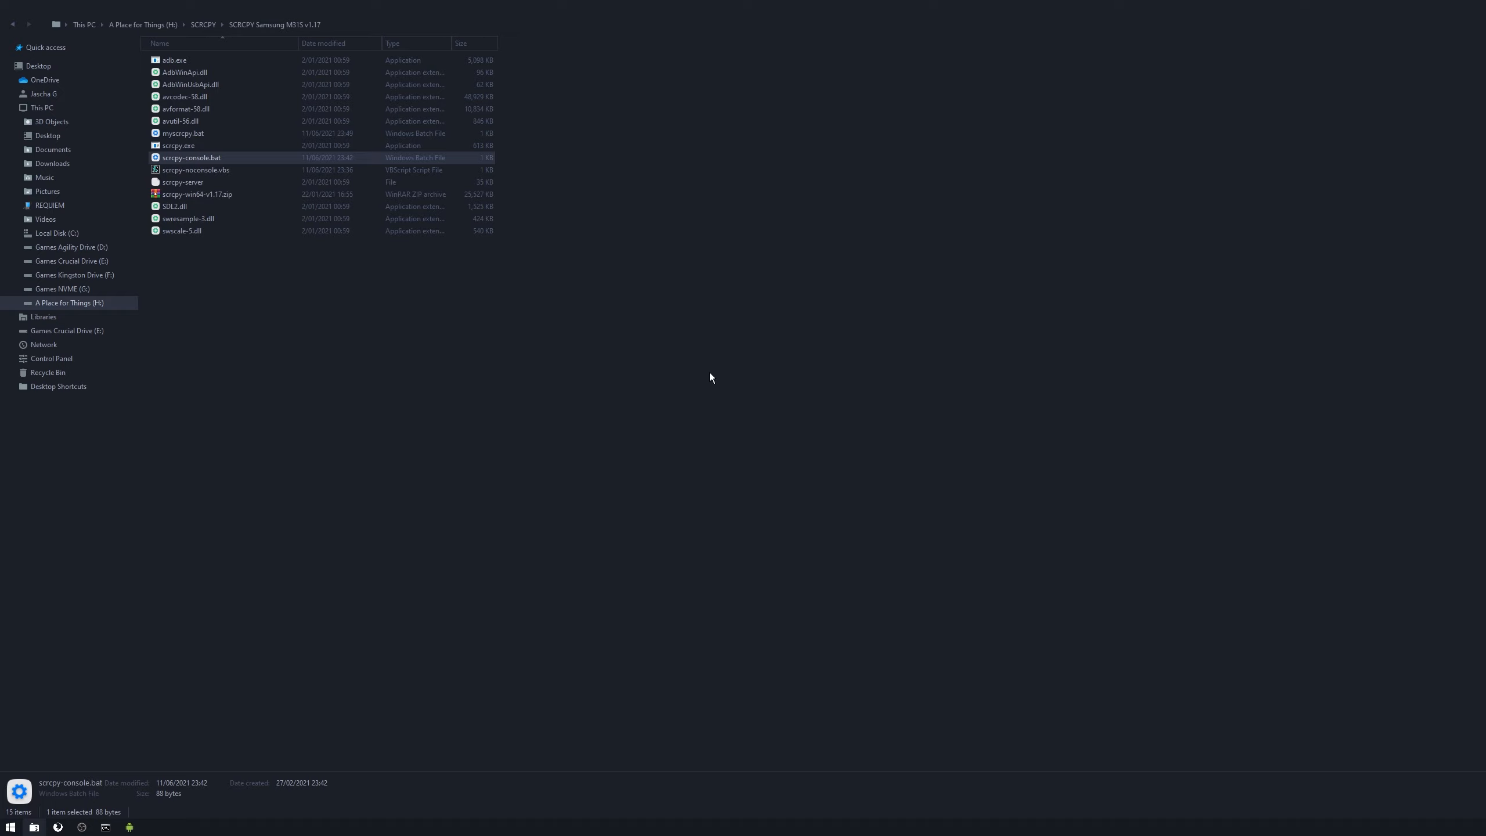
pyautogui.click(709, 377)
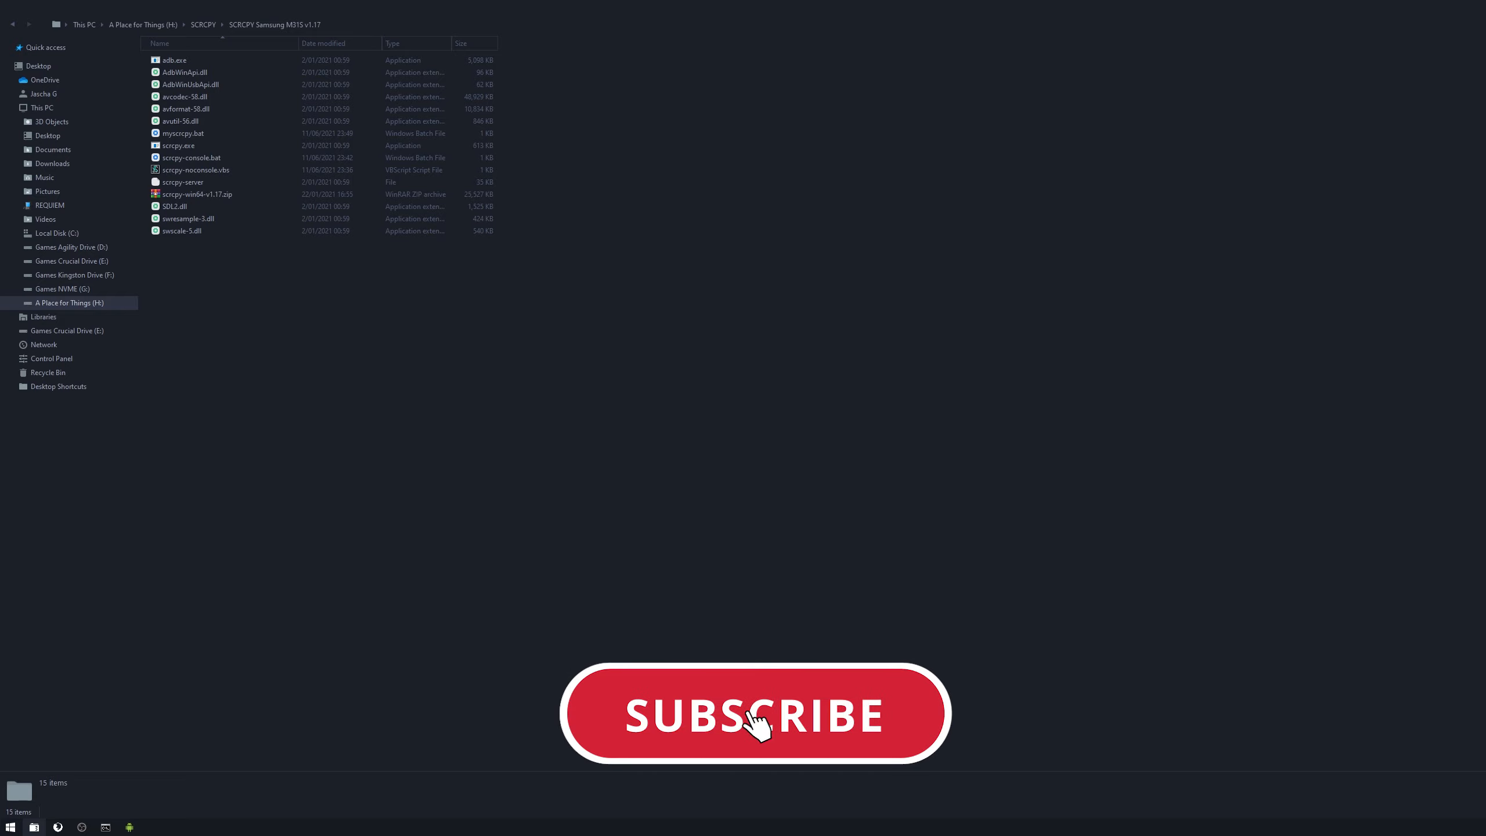
# Restore the borderless phone mirror and its Command Prompt console from the taskbar
pyautogui.click(755, 715)
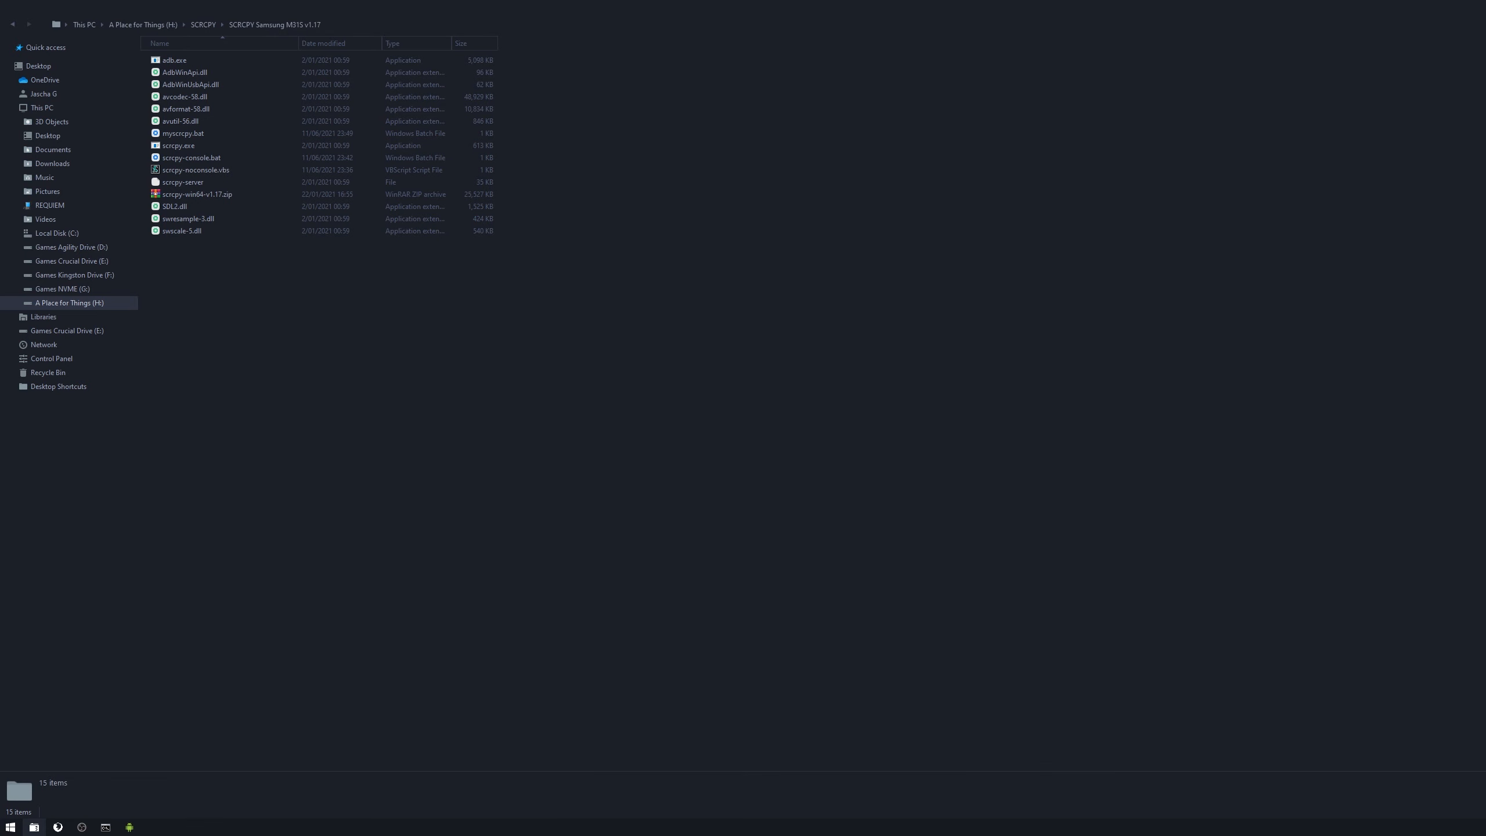
pyautogui.doubleClick(178, 146)
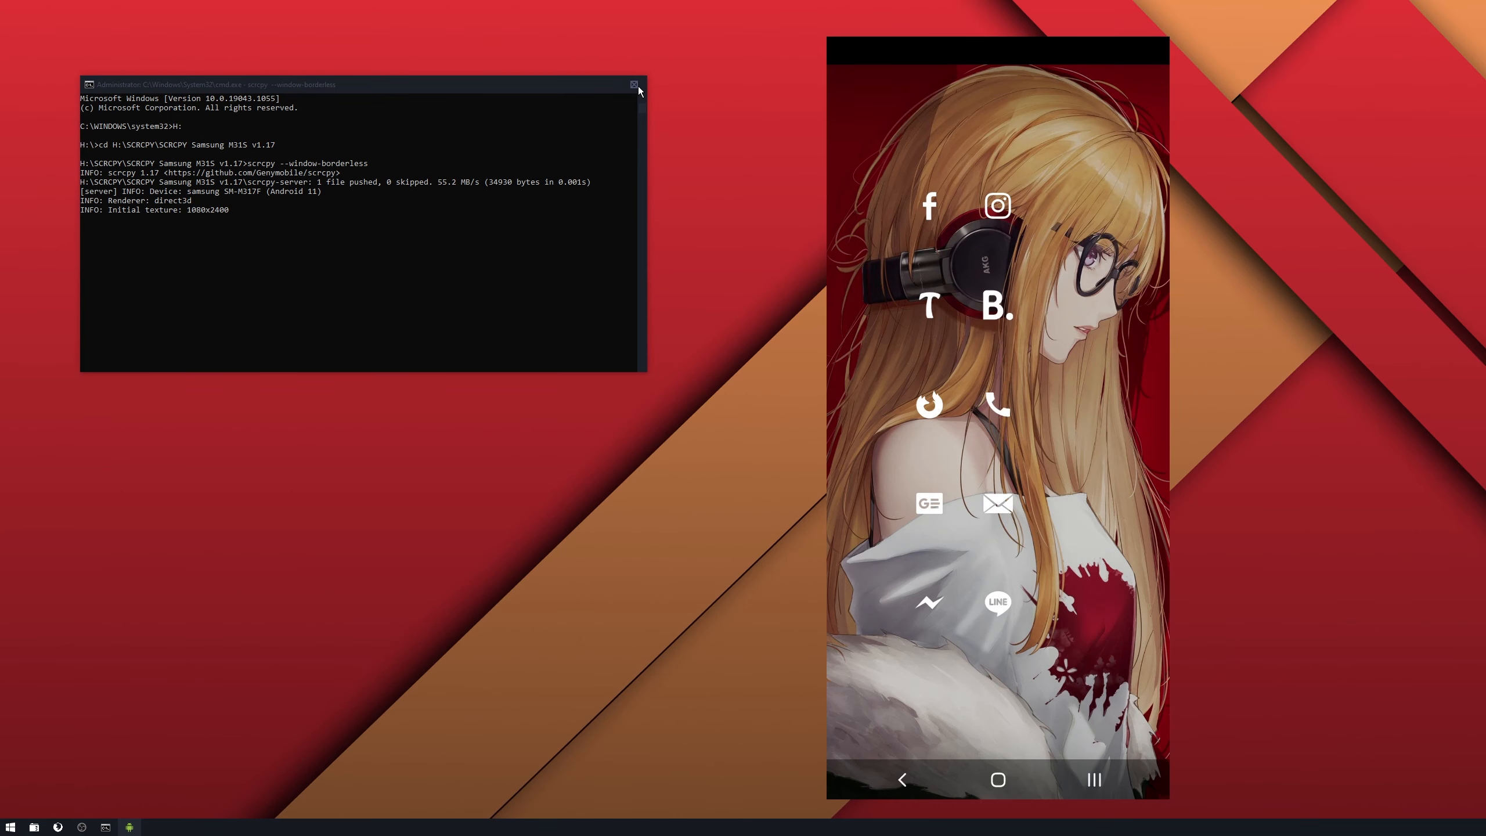
pyautogui.moveTo(632, 84)
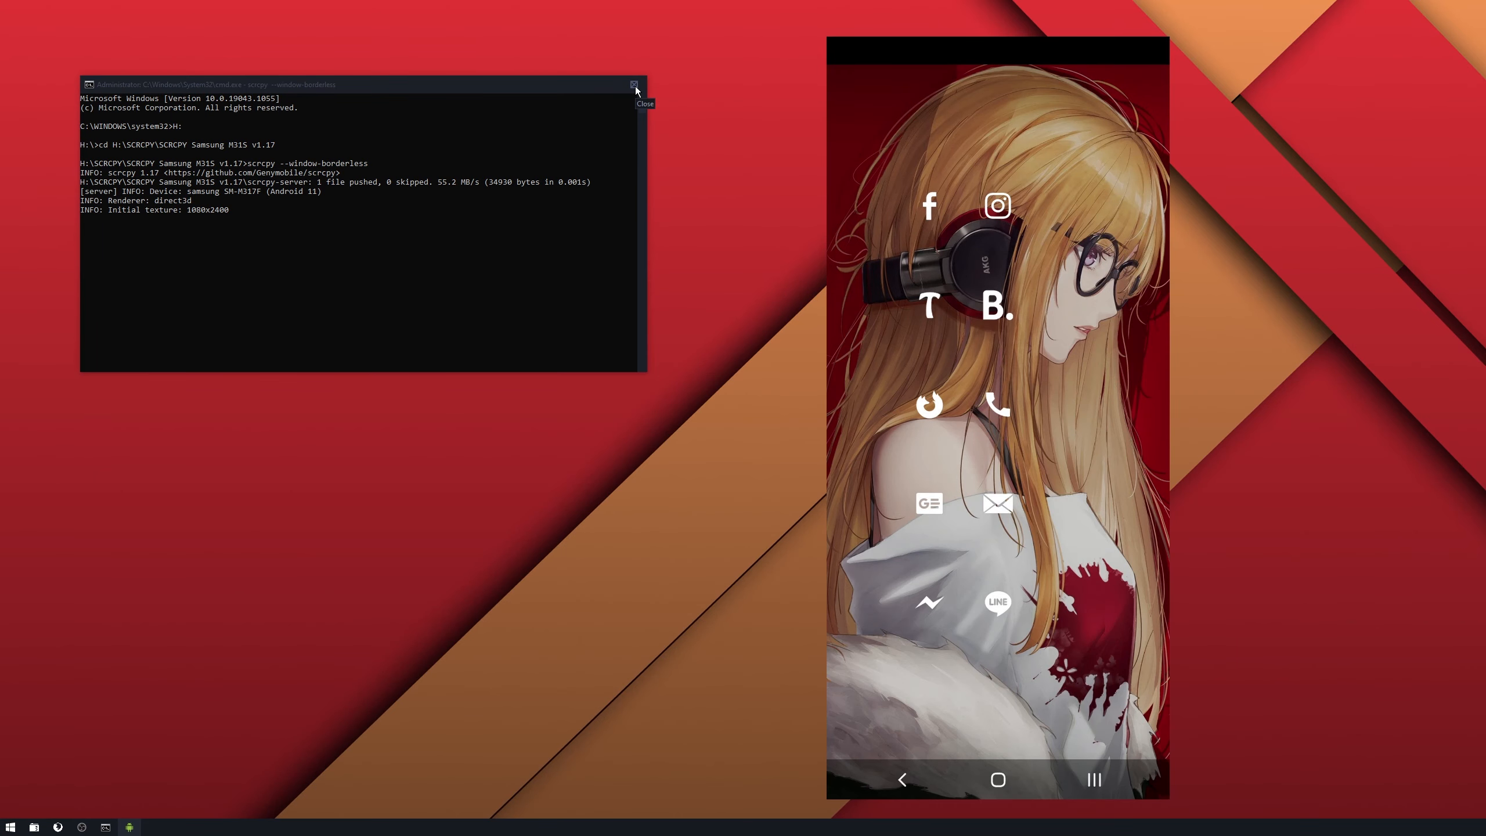